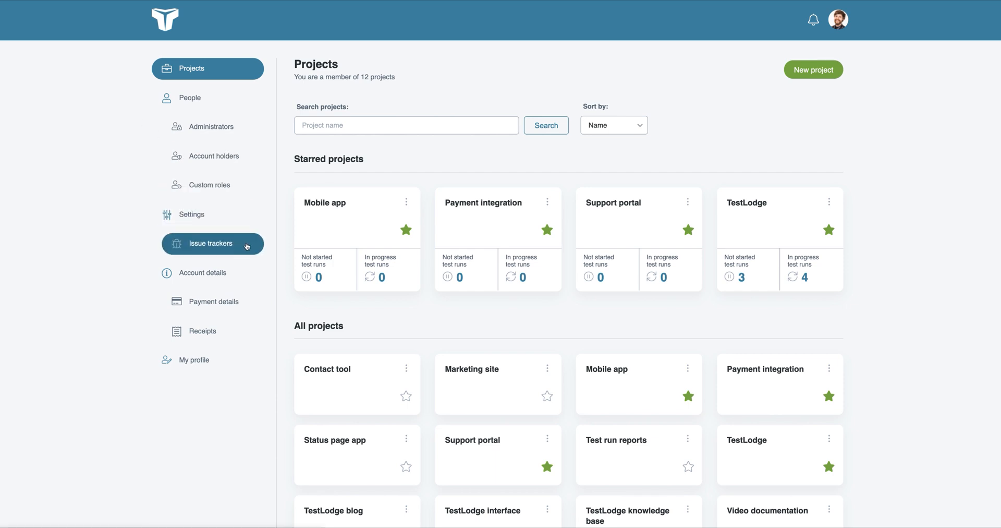
Add a new Issue Tracker type integration and begin entering its account URL
click(211, 244)
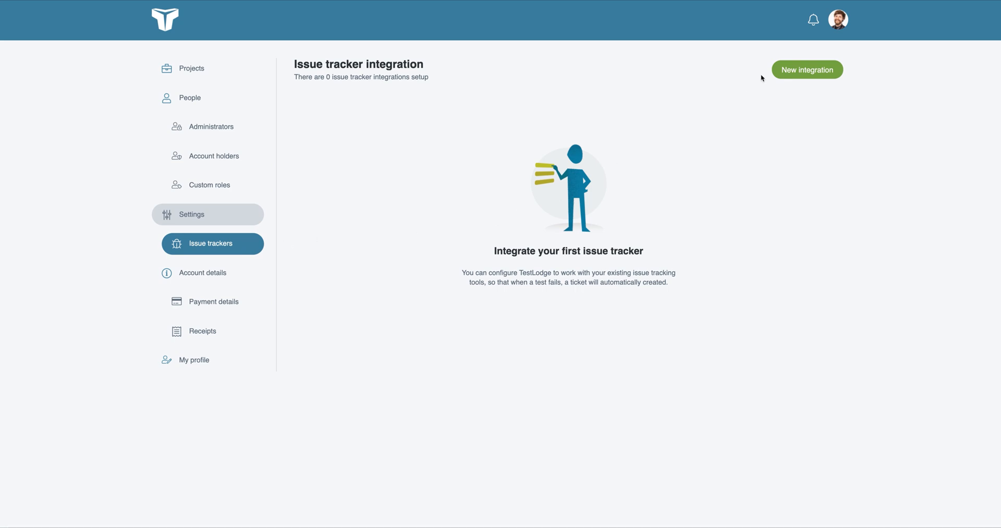
click(806, 70)
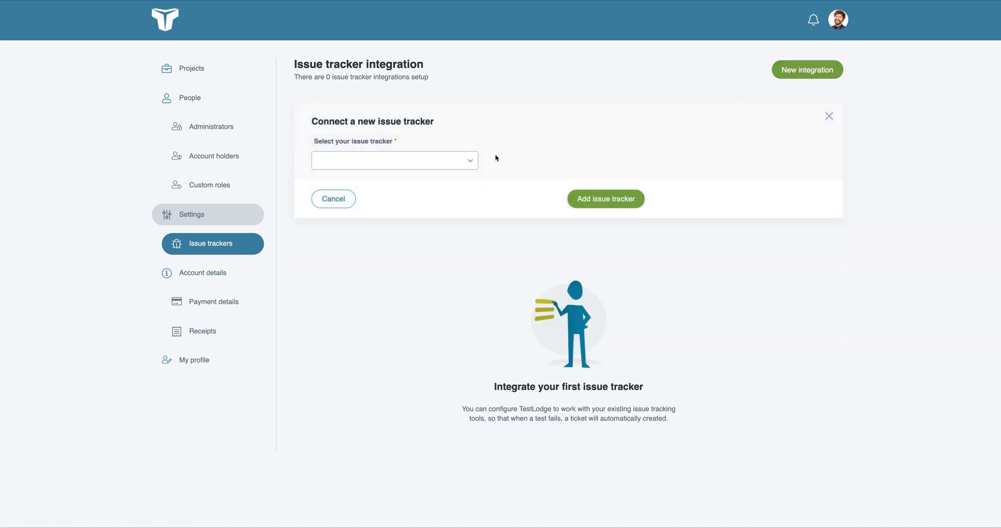
click(394, 159)
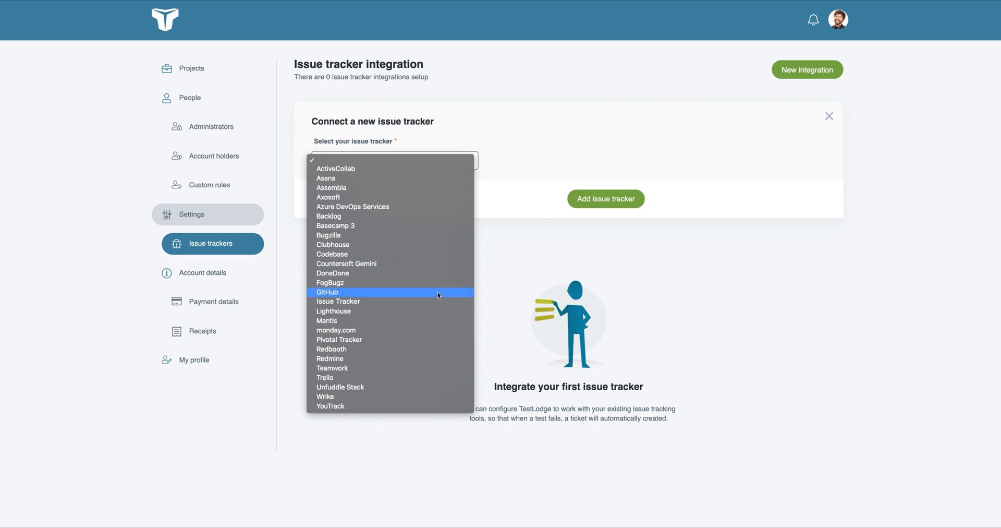
click(339, 301)
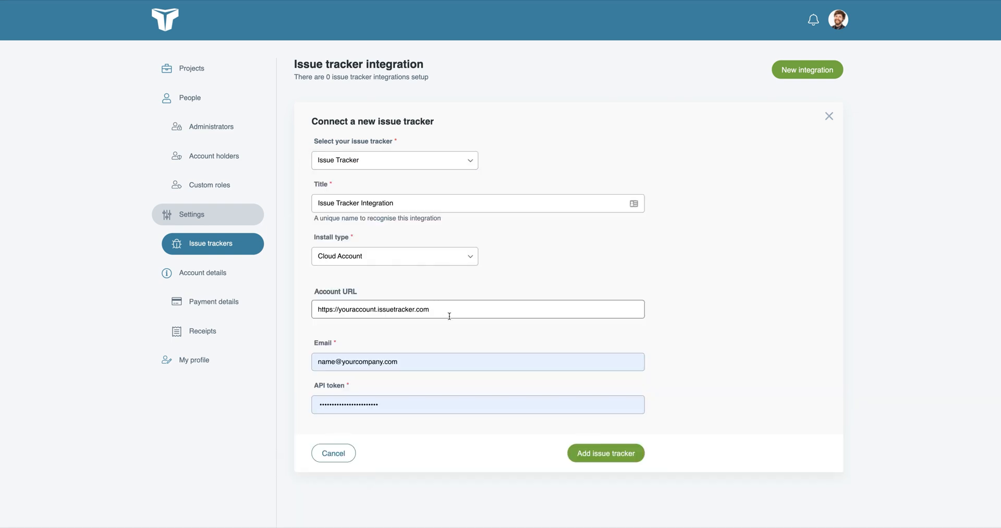
click(606, 452)
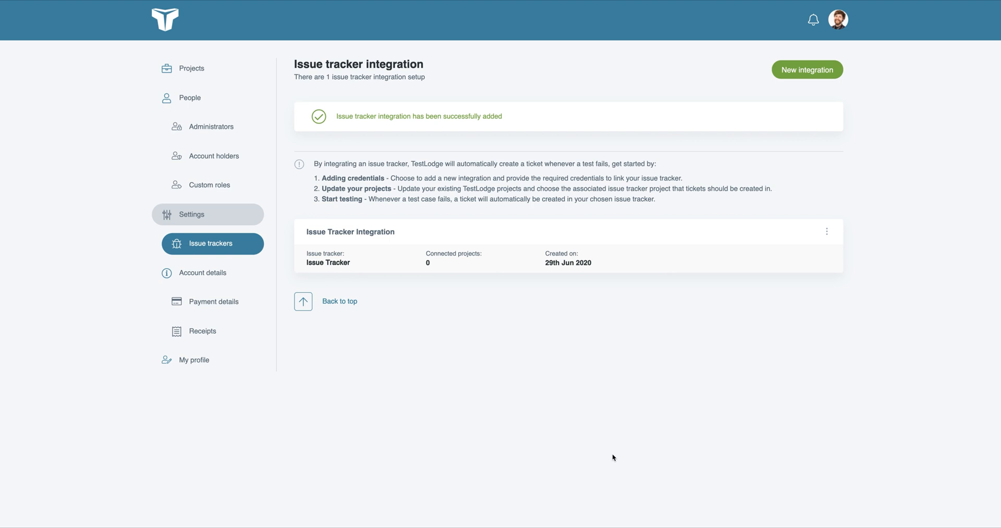
mouse_move(191, 68)
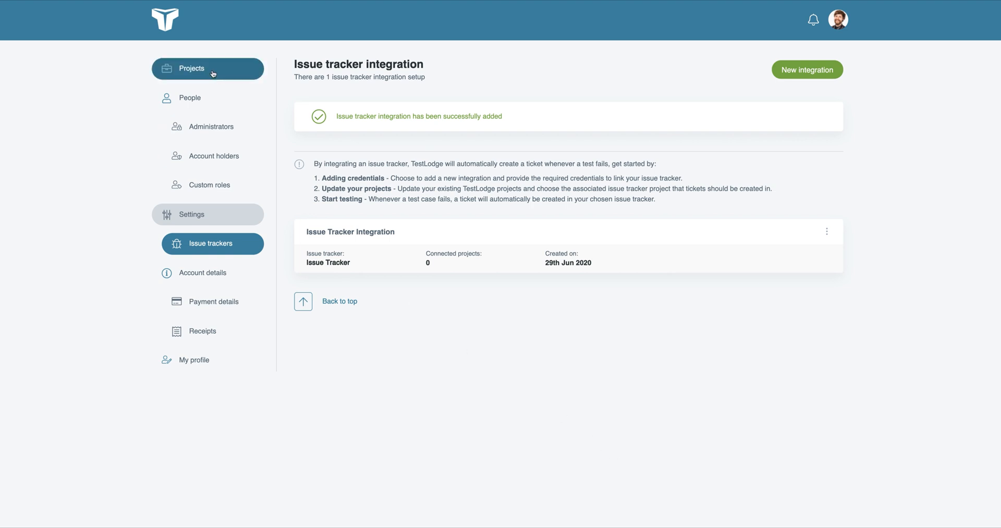
Edit the TestLodge project to use Issue Tracker Integration with tracker project TES, and save
click(191, 68)
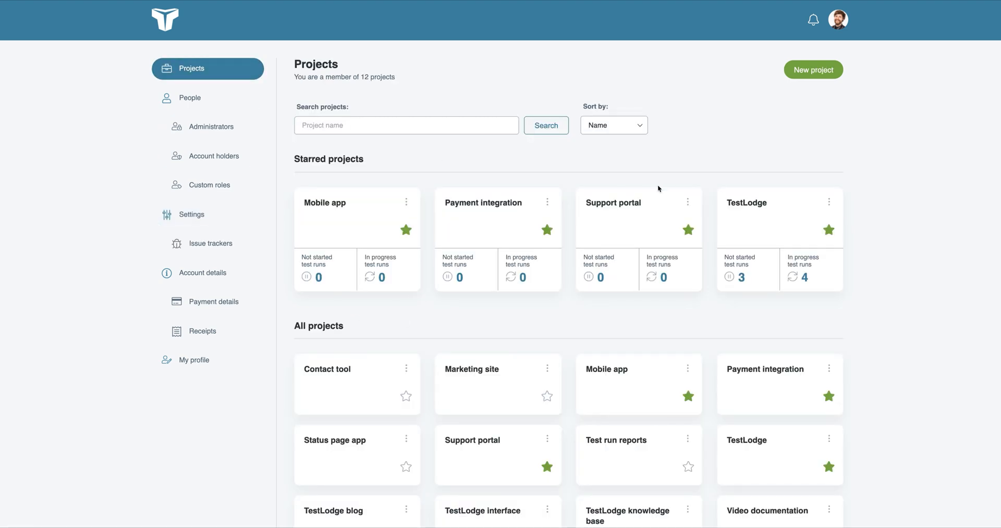
click(828, 202)
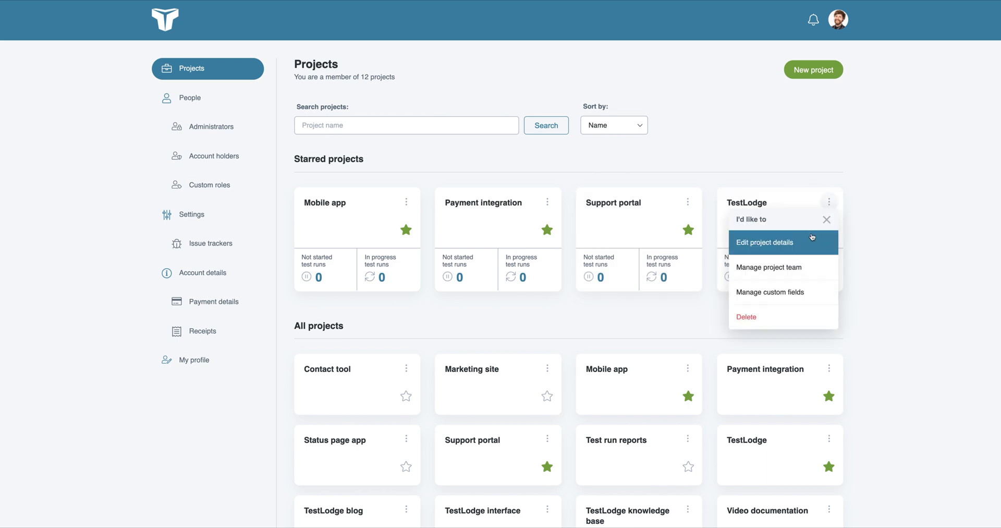
click(764, 241)
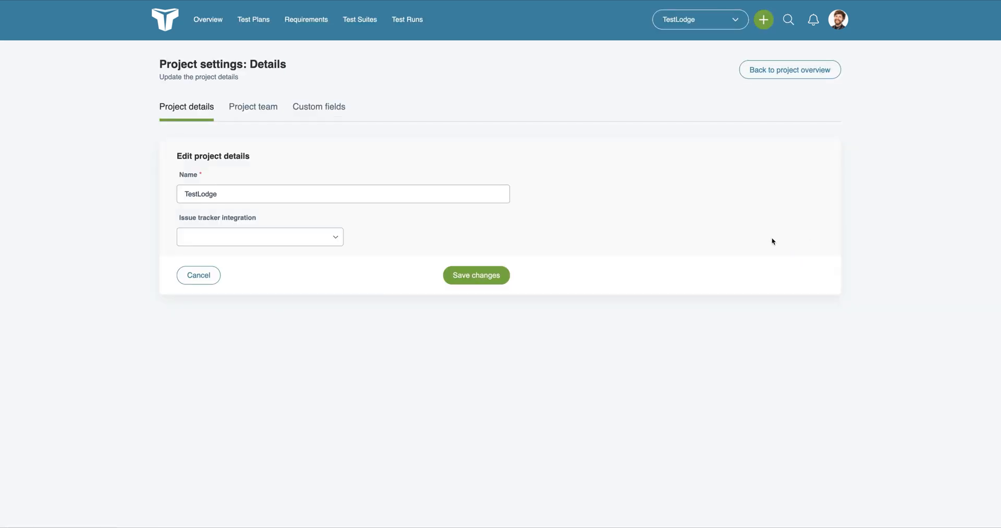
click(259, 236)
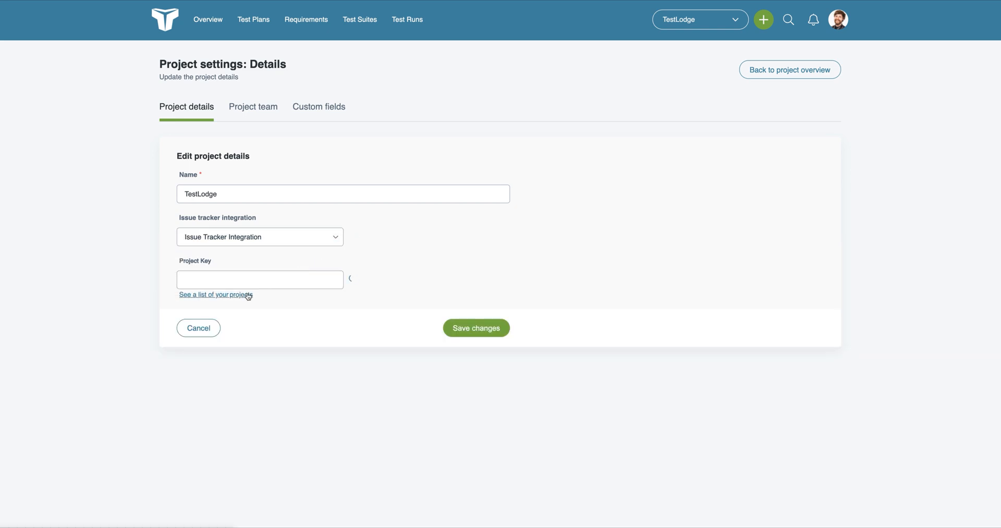
click(216, 295)
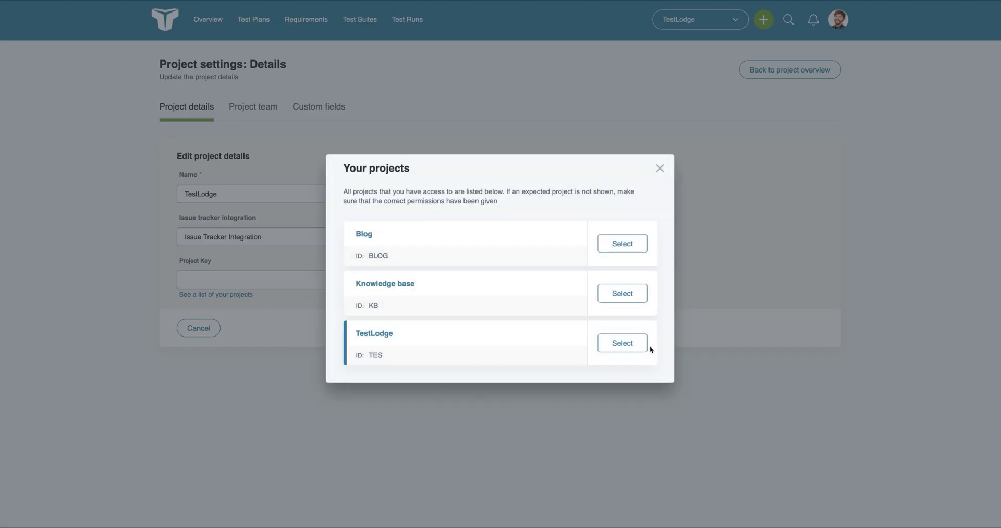
click(621, 342)
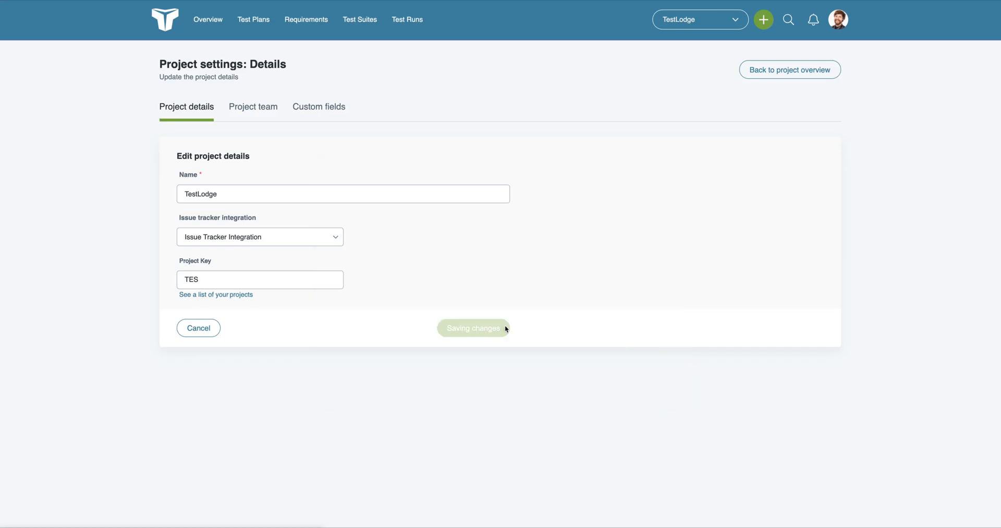
click(472, 328)
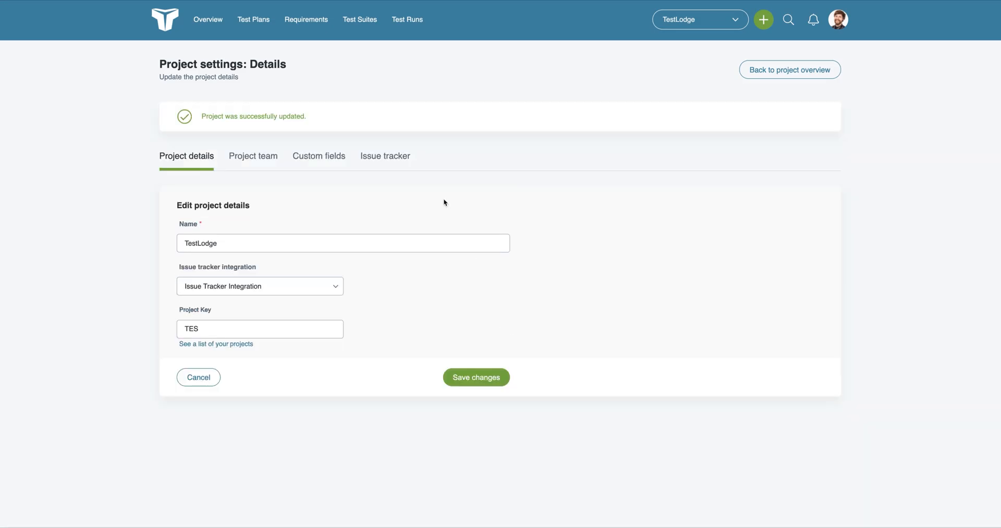
Create a test run from the Creating - Test runs suite and run all tests
click(360, 19)
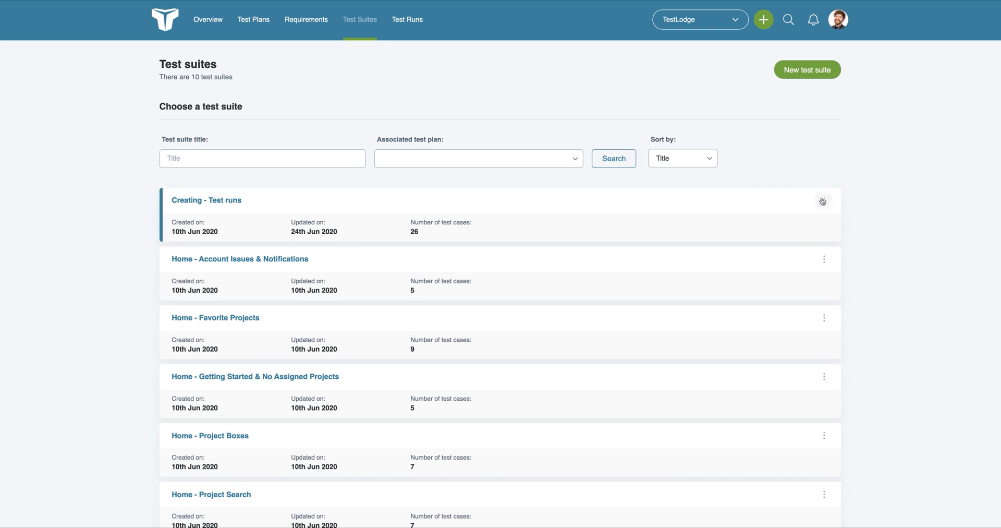
click(822, 201)
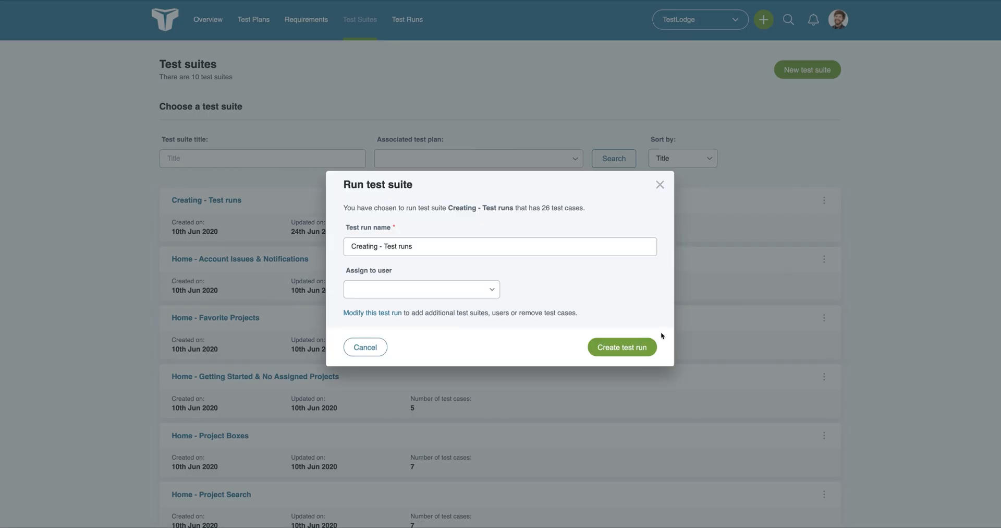
click(620, 346)
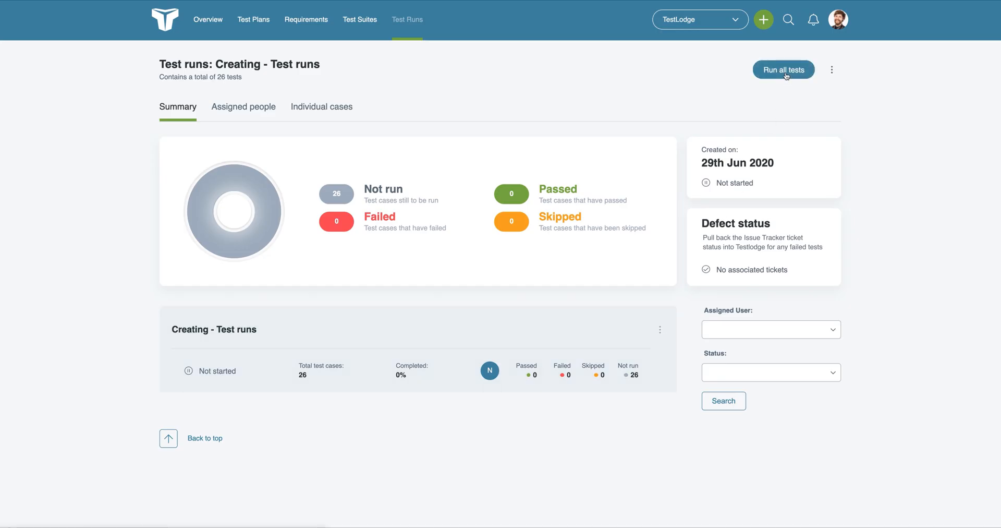
click(782, 70)
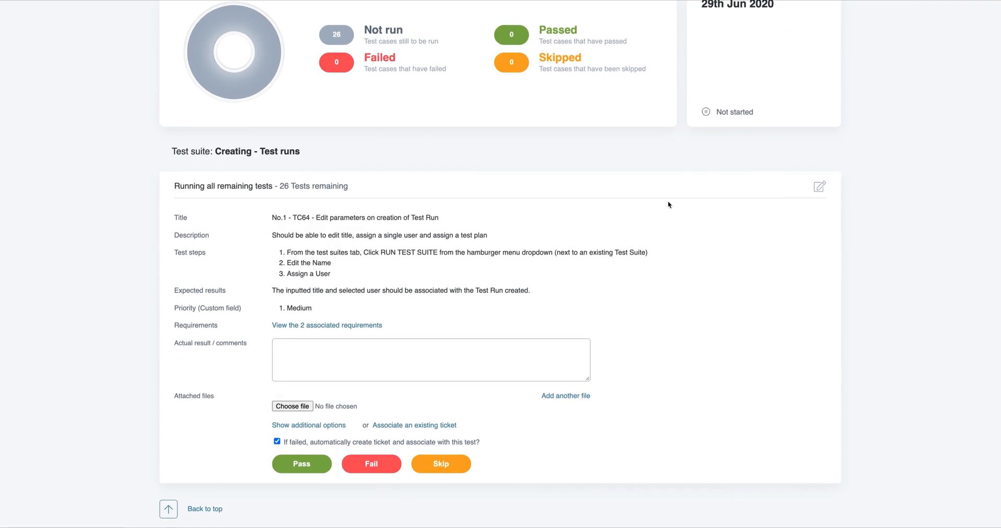
Fail the Default values test with an auto-created ticket assigned to a user
click(370, 463)
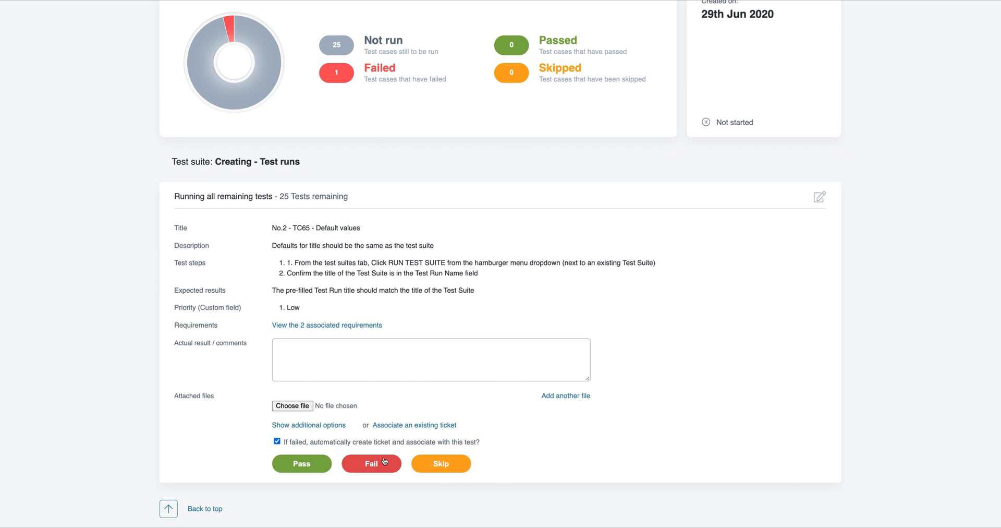
click(309, 425)
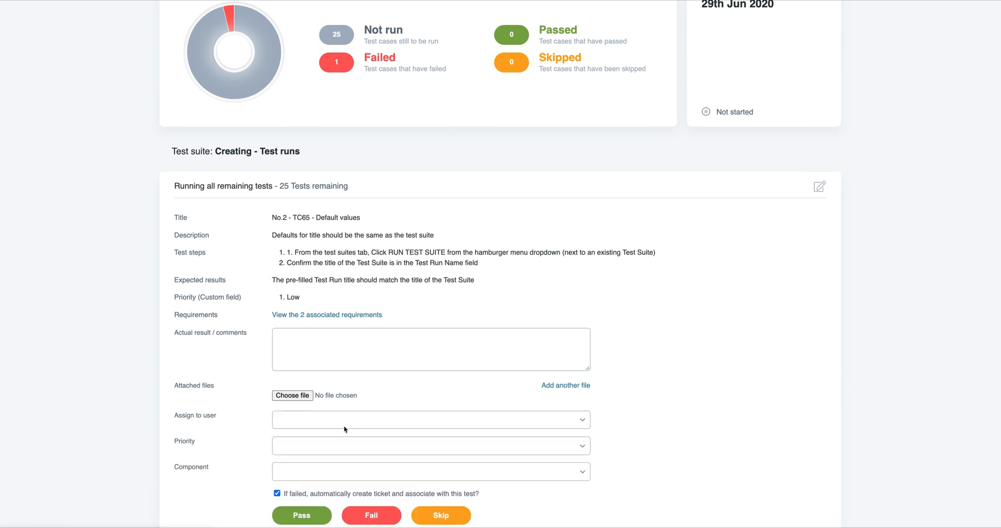
click(430, 419)
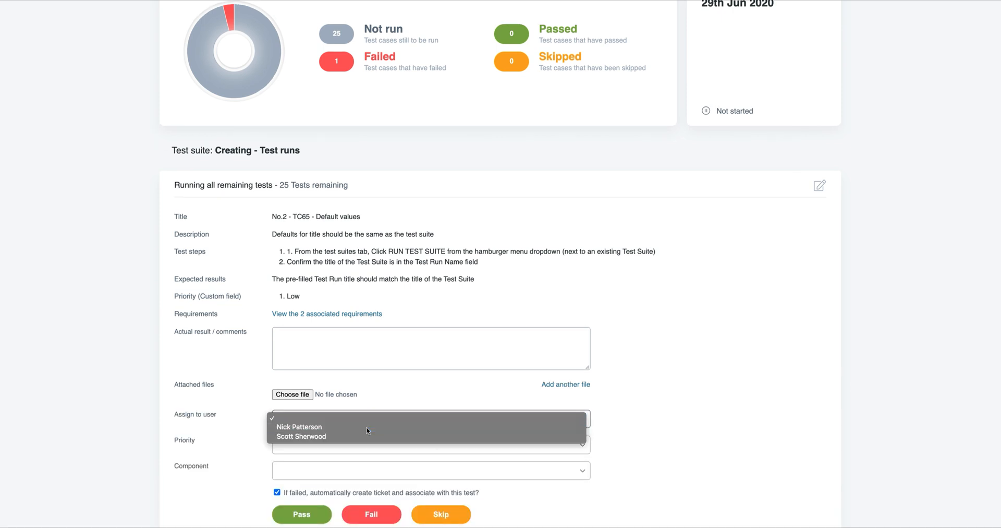
click(429, 443)
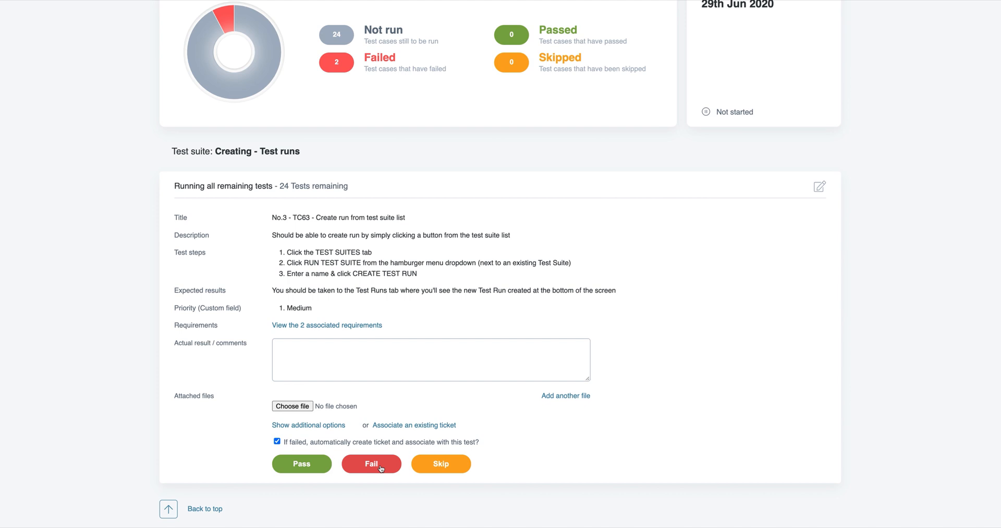
mouse_move(413, 425)
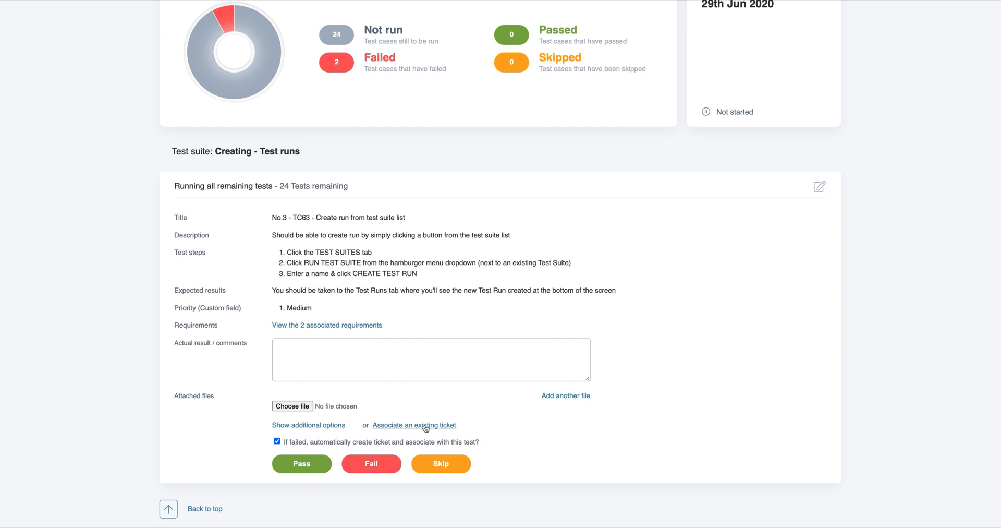
Associate test No.3 with ticket TES-1, move it to Start Progress and reassign it
click(413, 425)
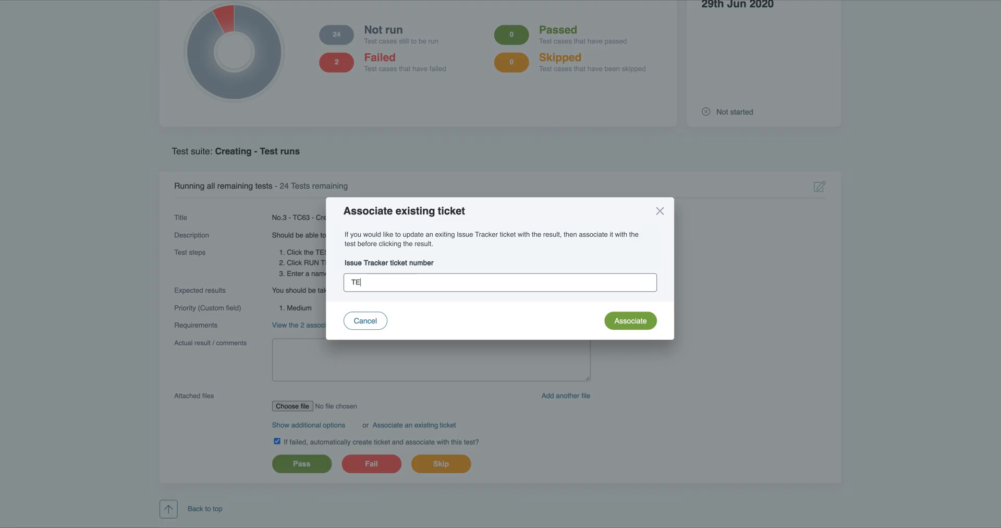
click(629, 320)
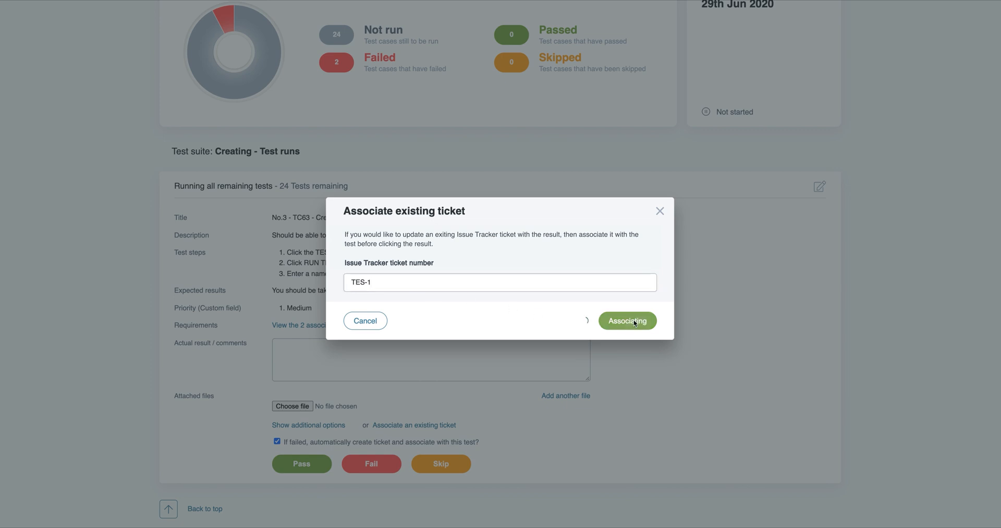
click(626, 320)
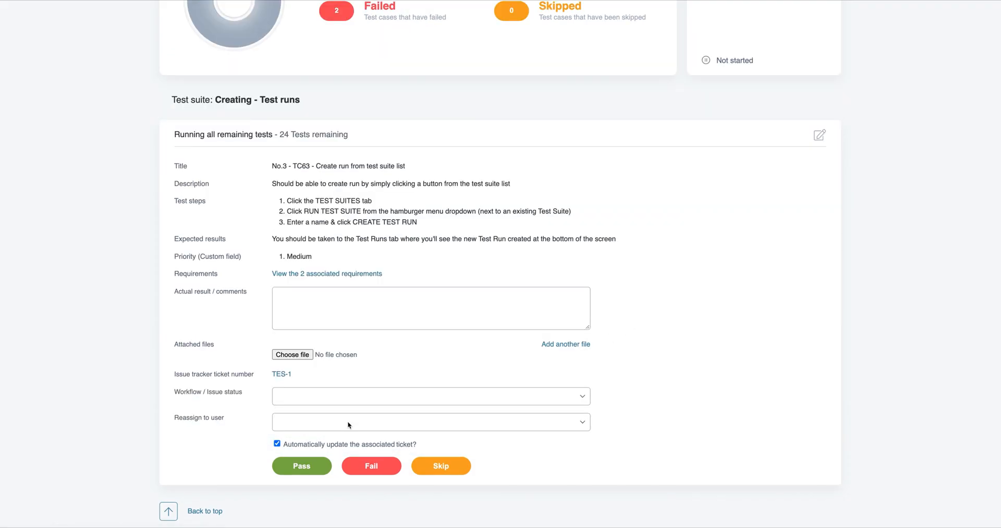
click(430, 396)
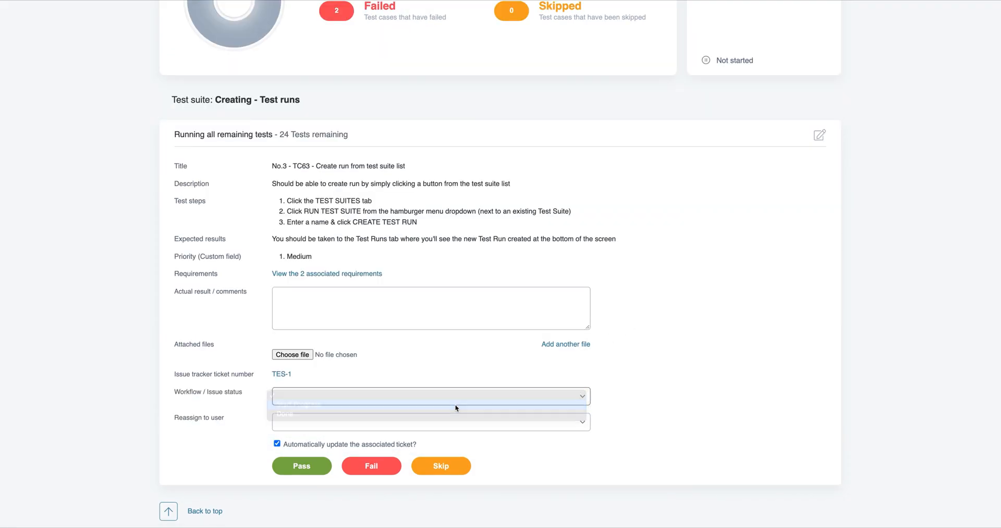
click(430, 395)
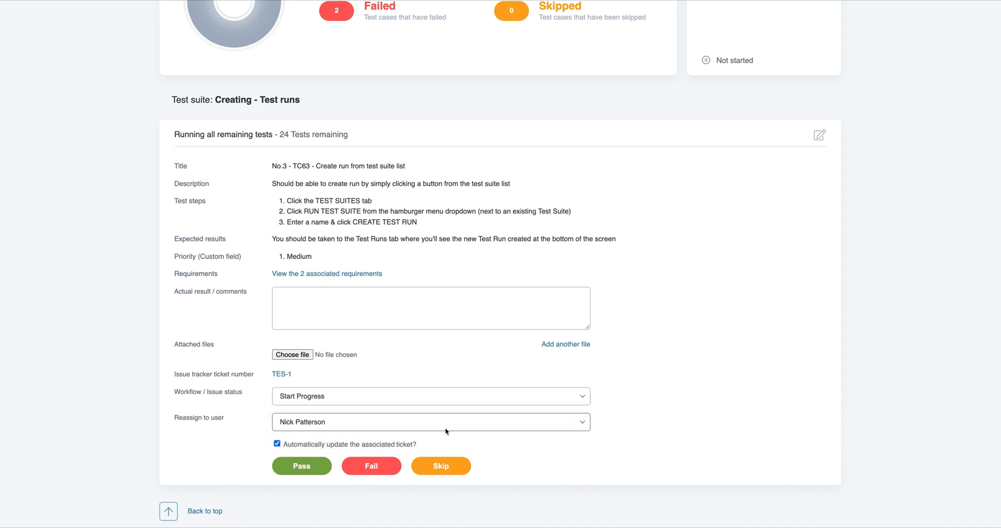
click(371, 465)
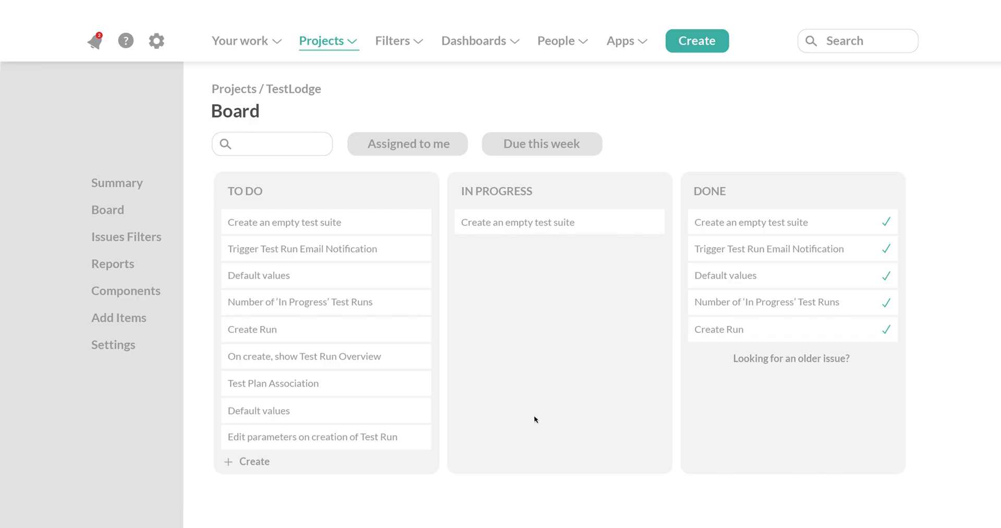
mouse_move(535, 422)
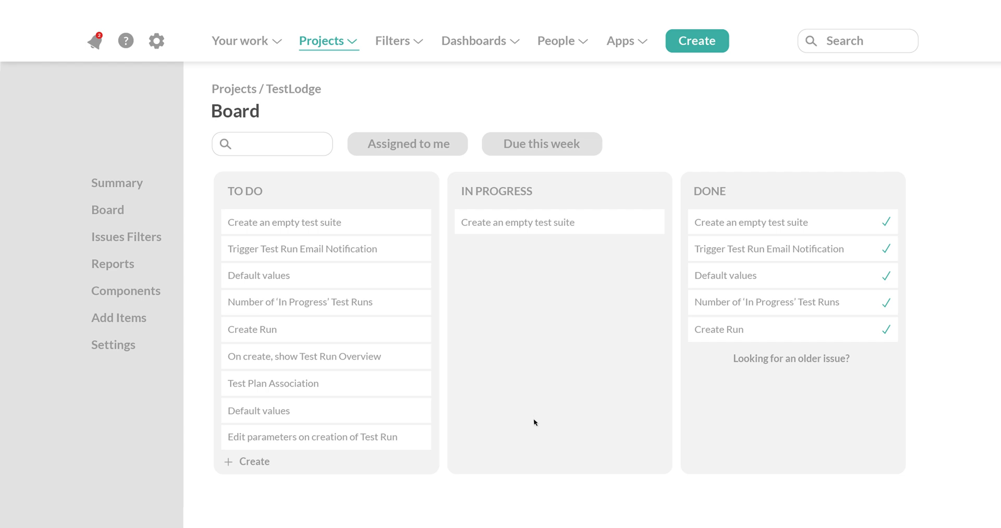
mouse_move(416, 446)
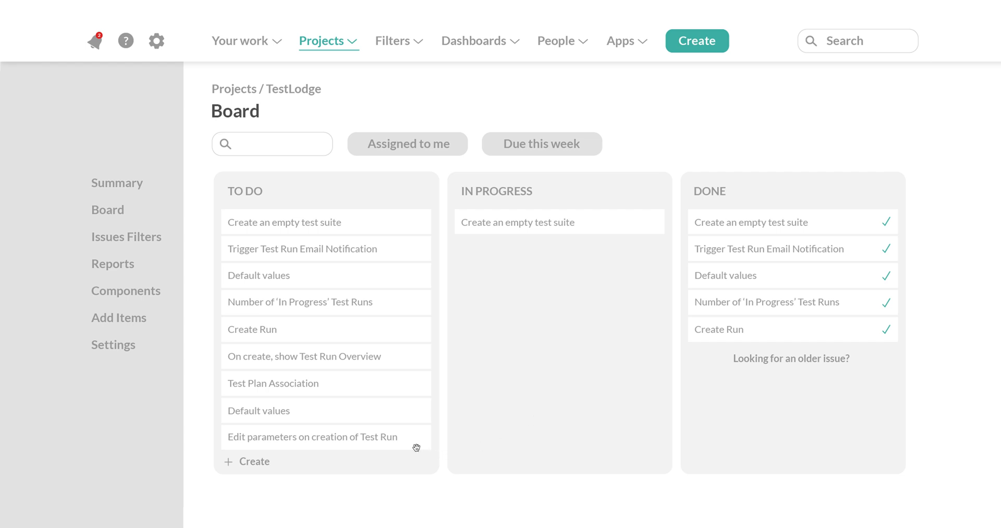
View the TestLodge project's Board in the issue tracker
click(312, 436)
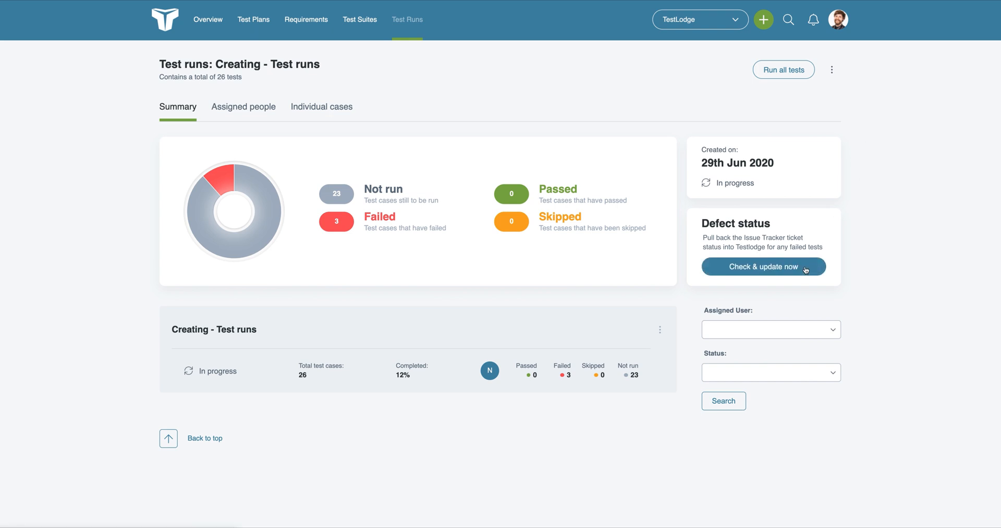
Update ticket statuses, then create a re-run of failed tests with Done tickets
click(762, 266)
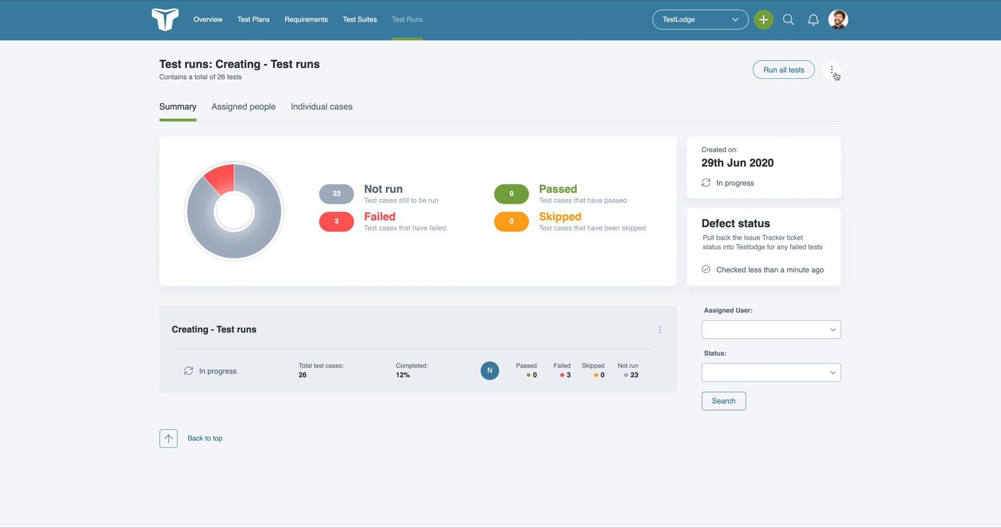
click(831, 70)
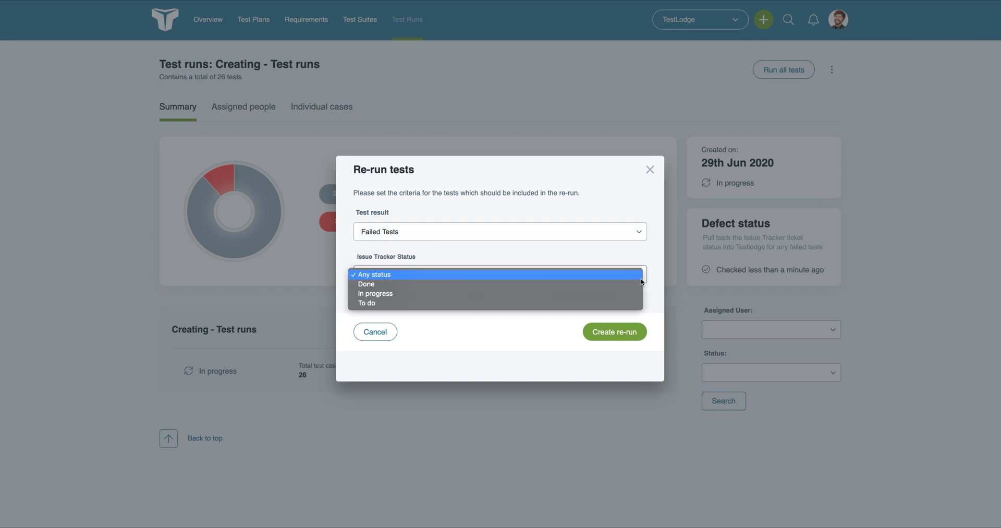
click(366, 283)
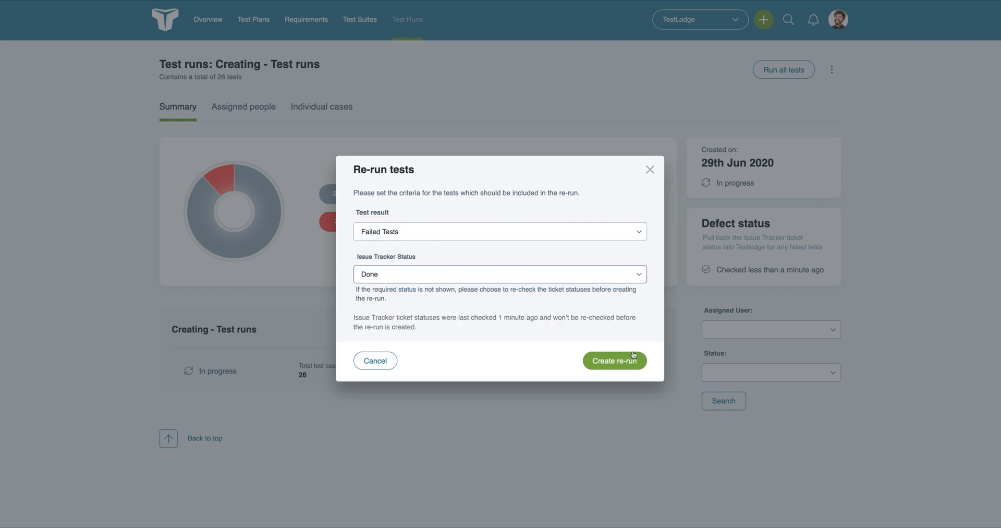
click(614, 360)
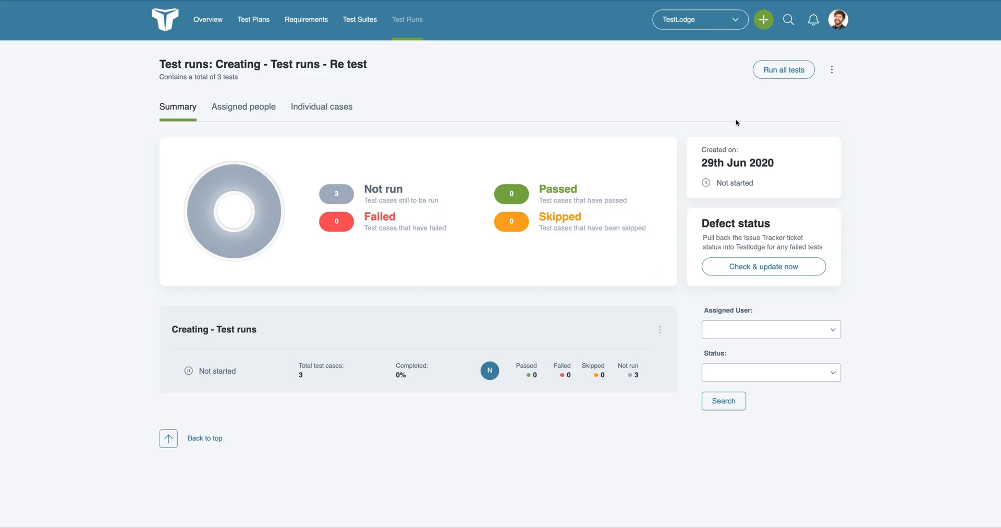
Run the re-test and pass Edit parameters, reopening TES-19 and reassigning it
click(782, 69)
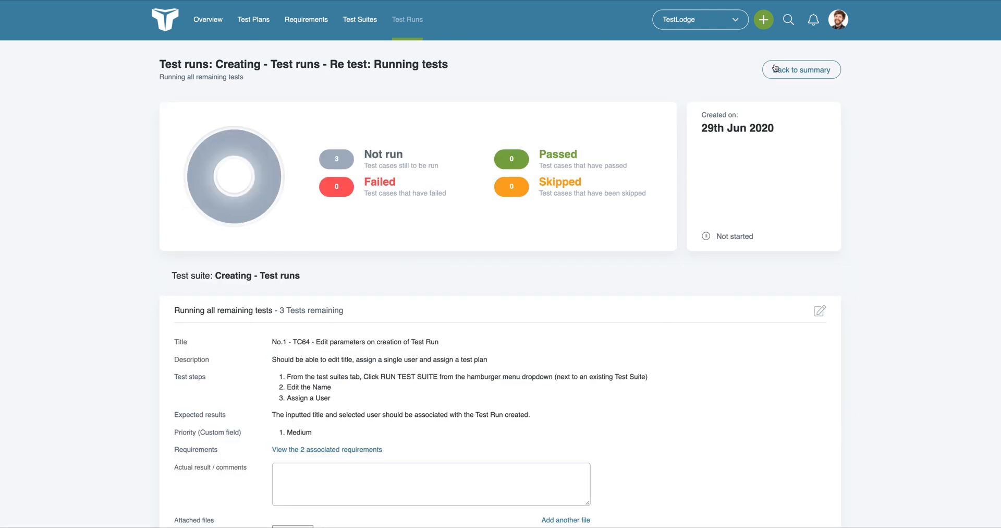
scroll(down, 3)
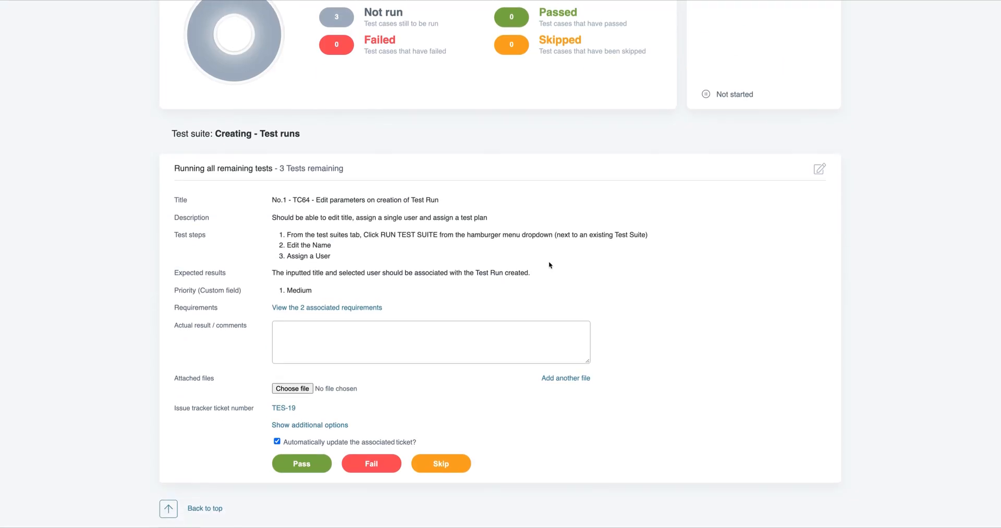
click(310, 424)
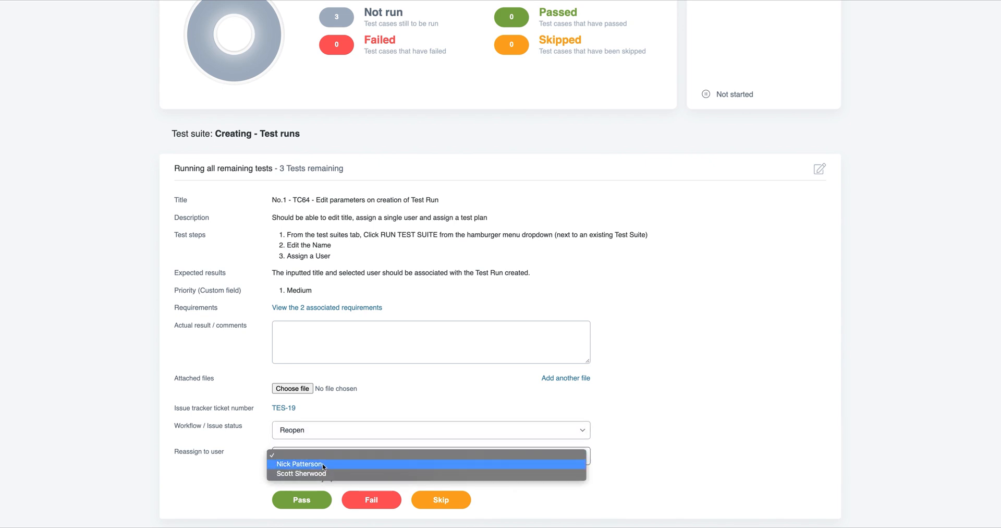
click(302, 500)
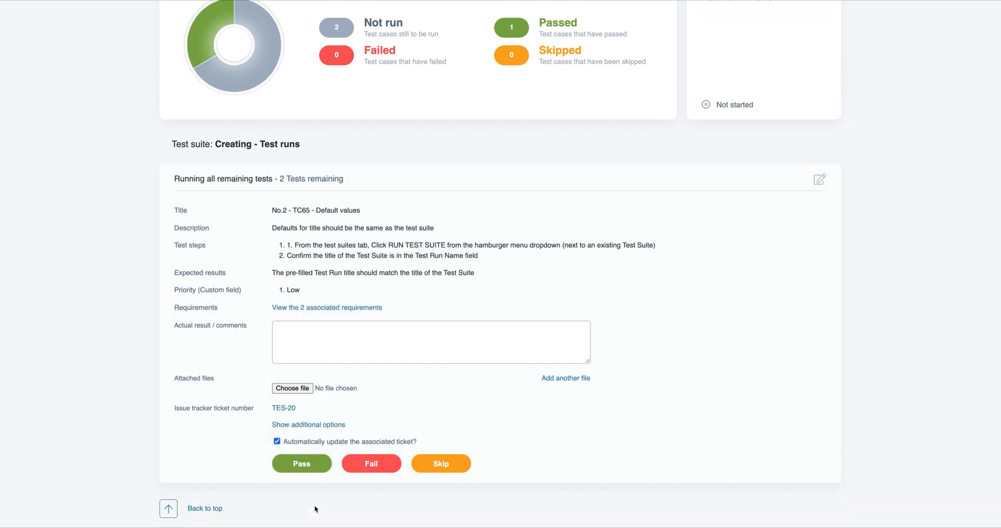